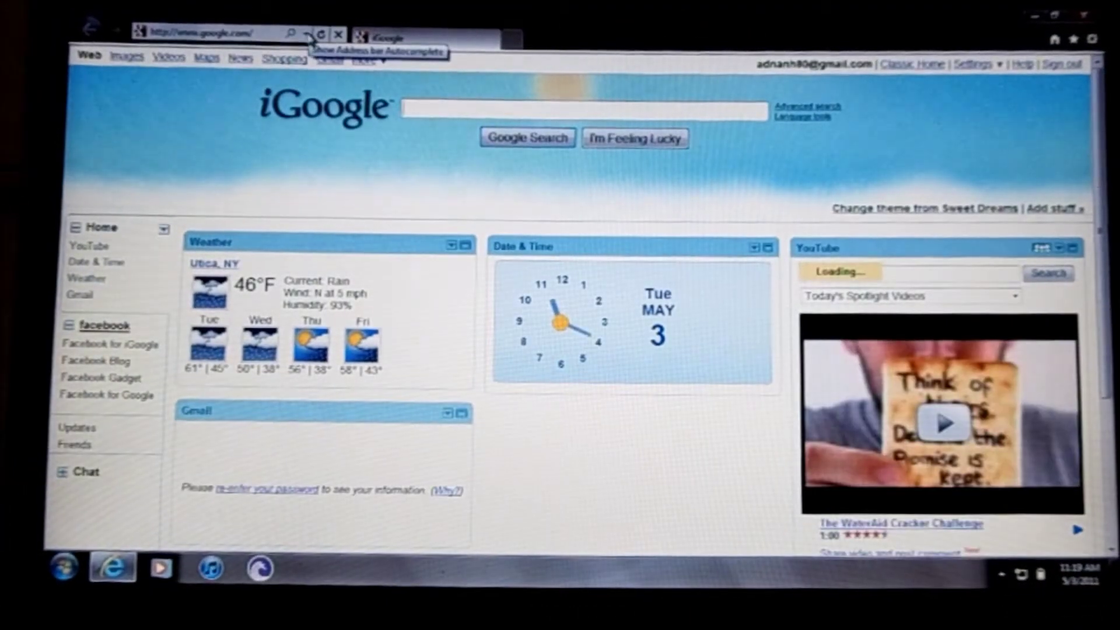
Expand the address bar's autocomplete dropdown listing suggested sites, history and favorites
{"action": "left_click", "coordinate": [303, 30]}
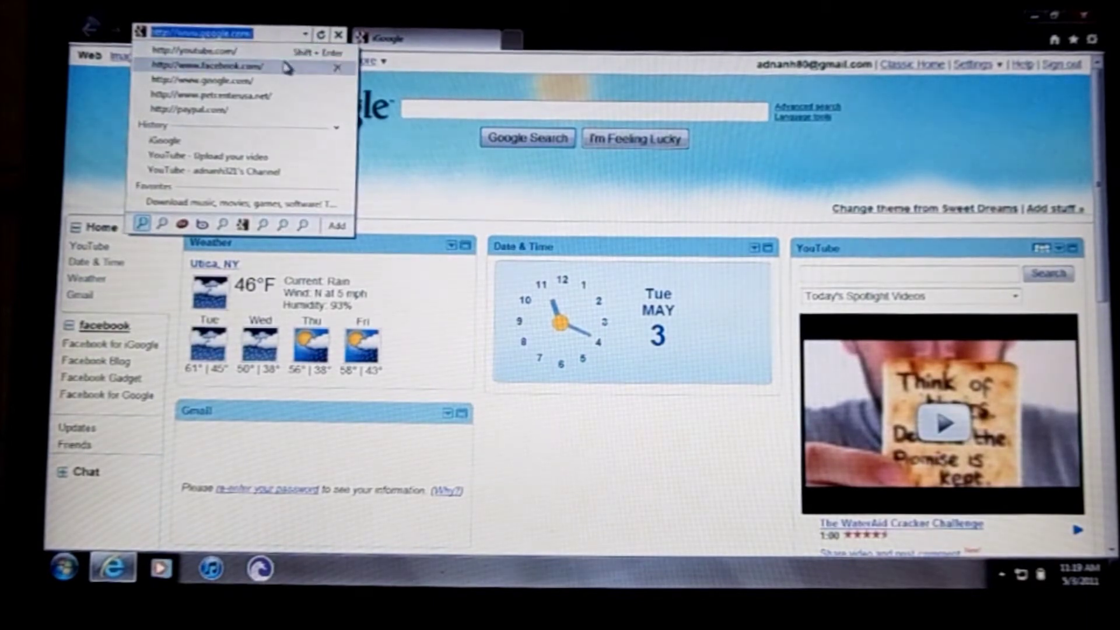